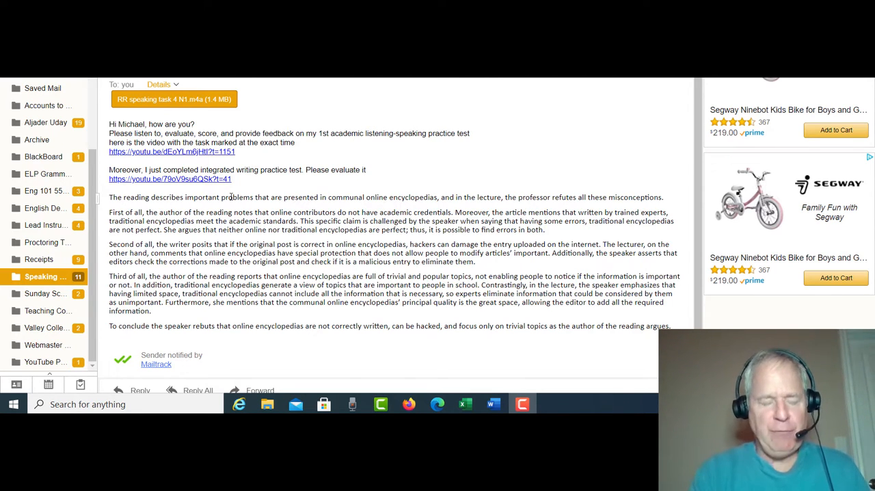
mouse_move(254, 207)
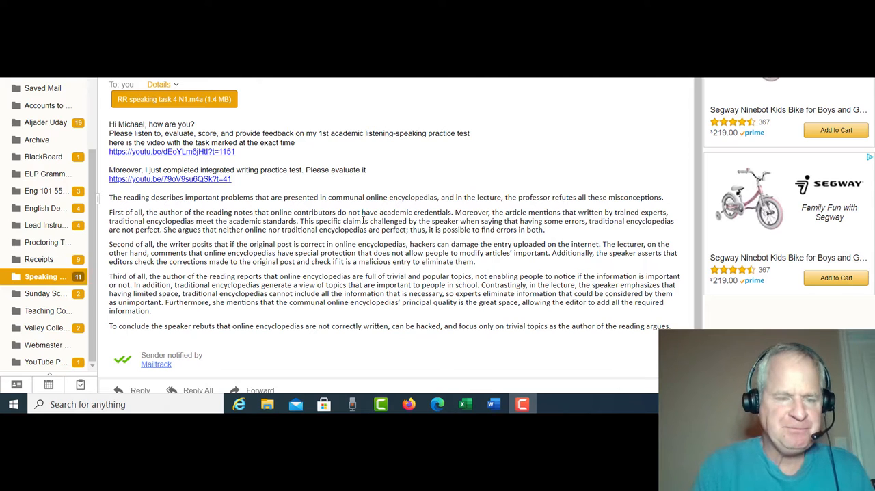
mouse_move(249, 239)
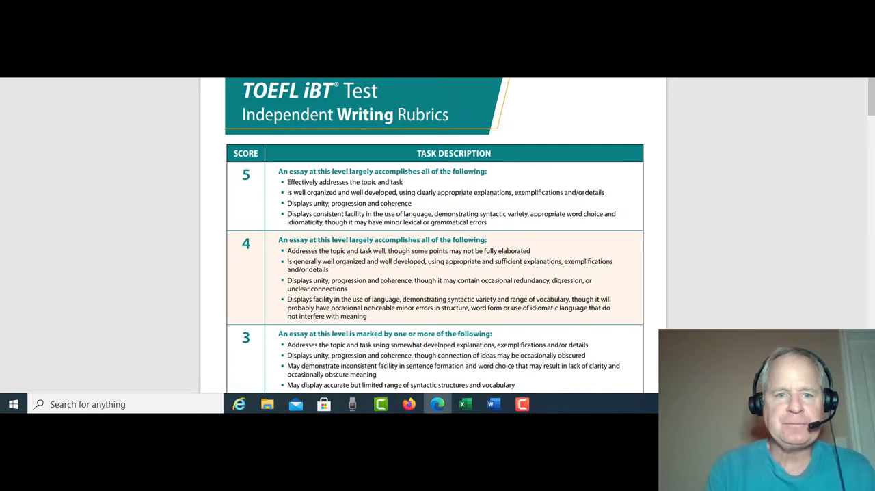
- Scroll the rubrics PDF to the Integrated Writing Rubrics section with score descriptions visible
scroll(down, 3)
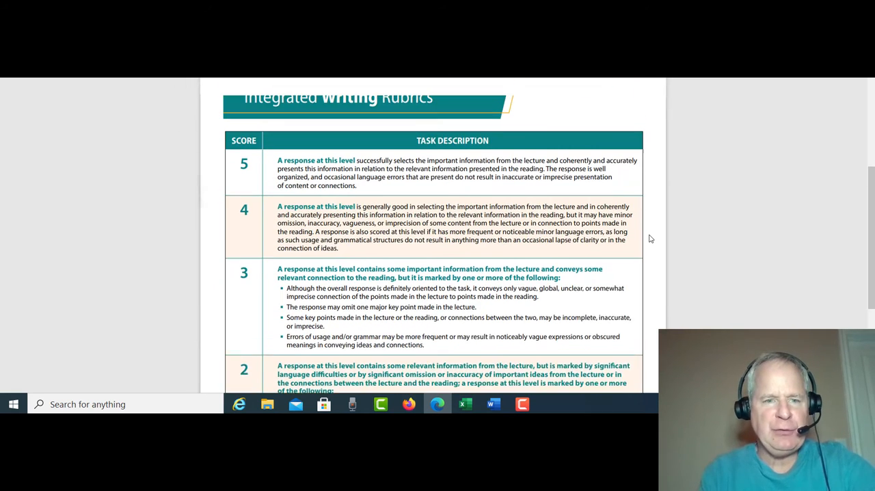
scroll(up, 3)
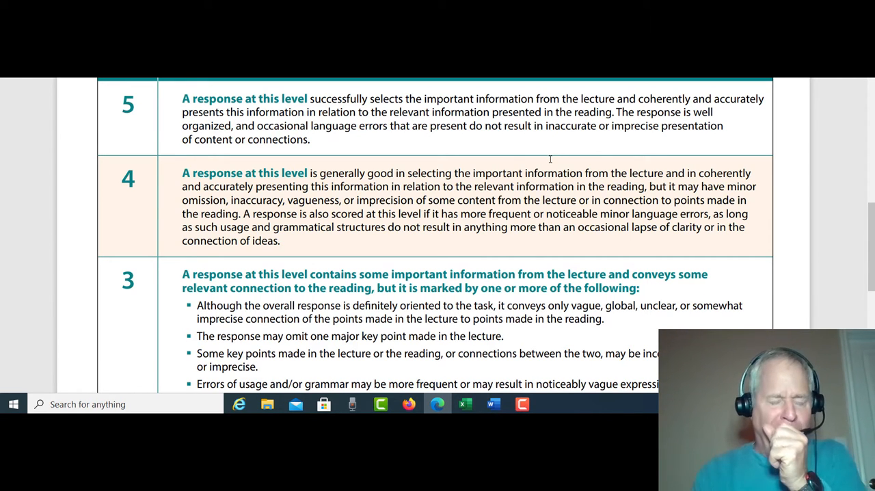
mouse_move(518, 149)
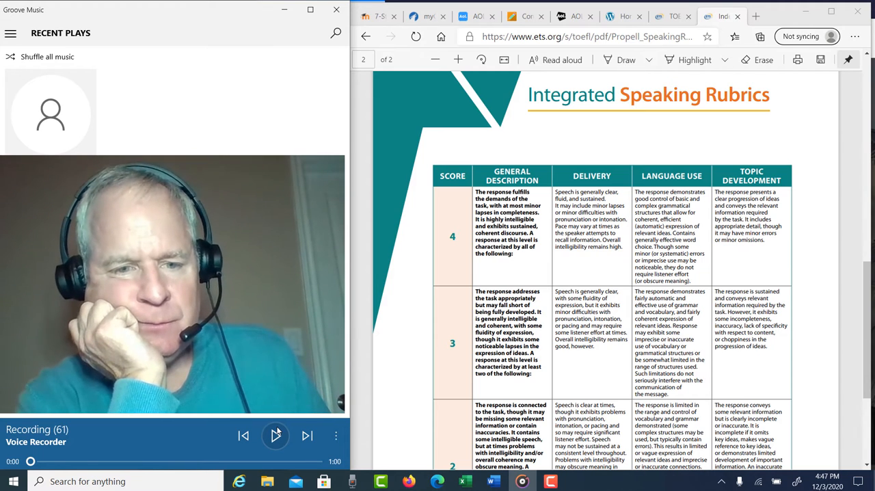
- Play Recording (61) through in Groove Music beside the Integrated Speaking Rubrics
click(276, 435)
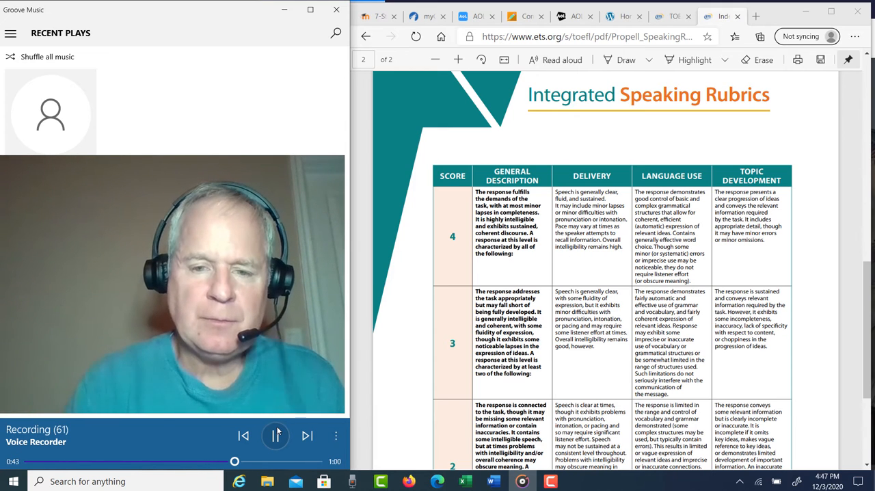
click(276, 435)
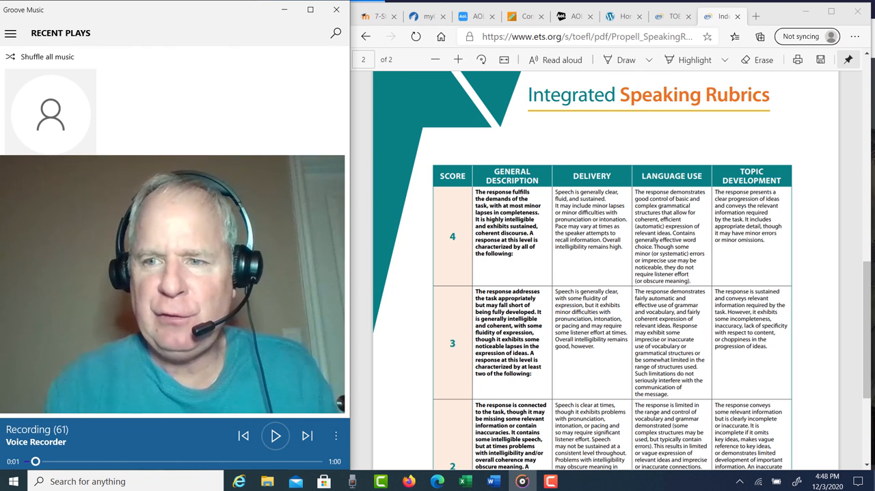
mouse_move(813, 246)
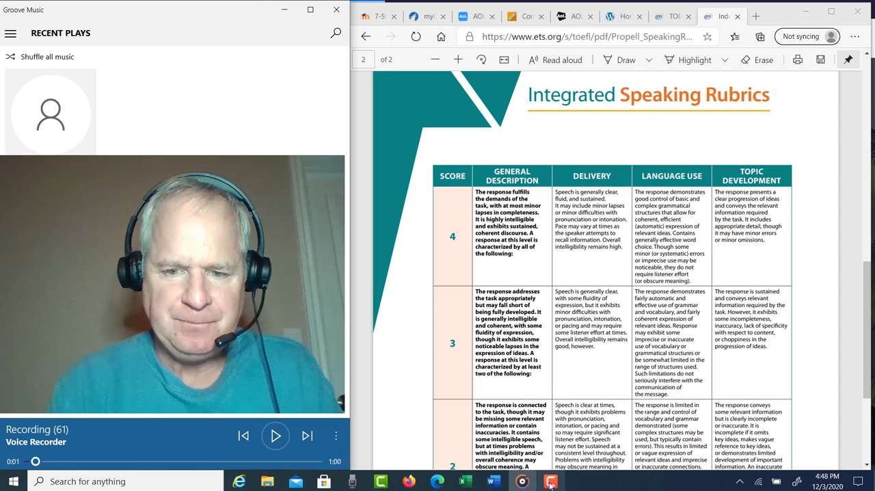
click(550, 481)
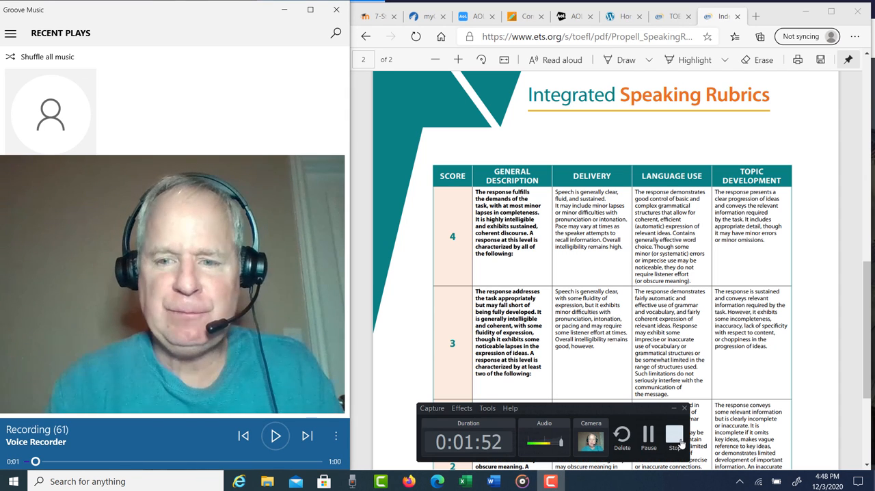